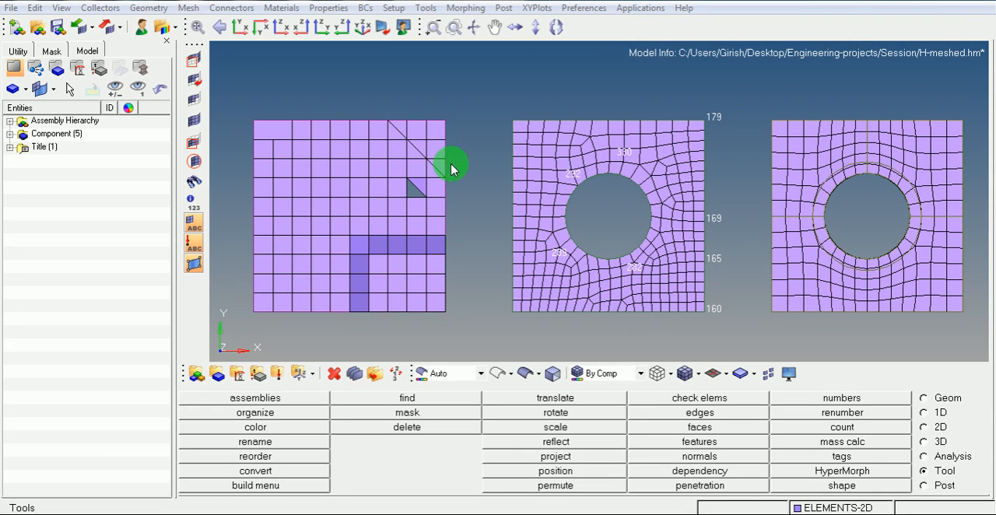
{"action": "mouse_move", "coordinate": [474, 159]}
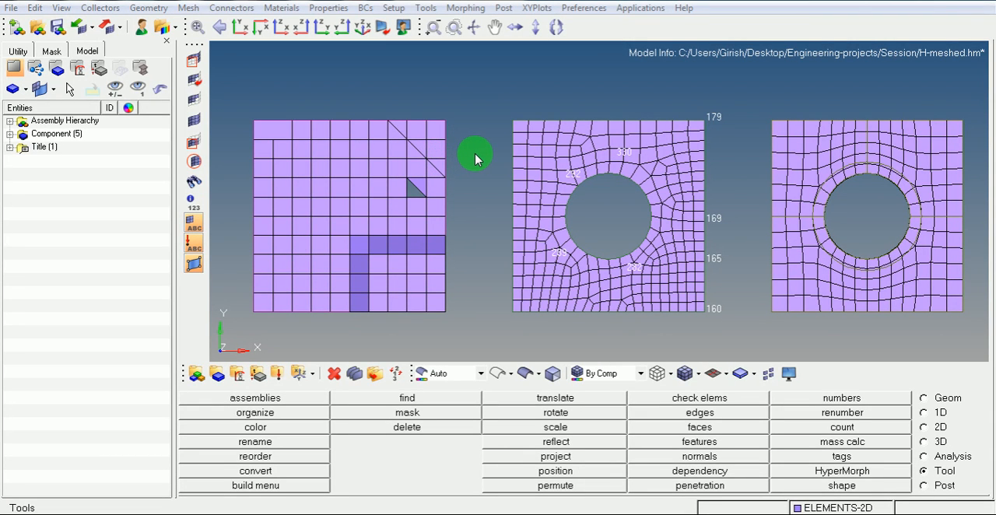
{"action": "mouse_move", "coordinate": [496, 248]}
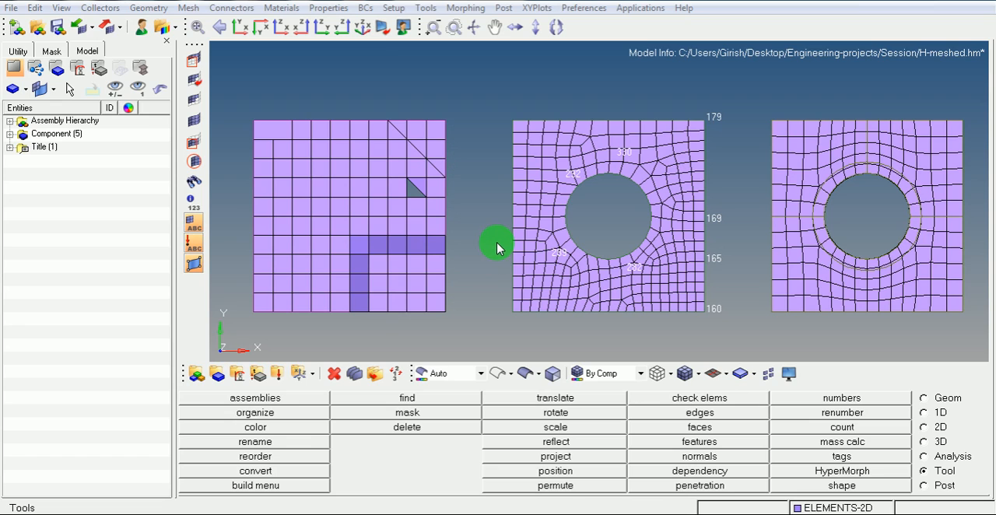
{"action": "mouse_move", "coordinate": [444, 264]}
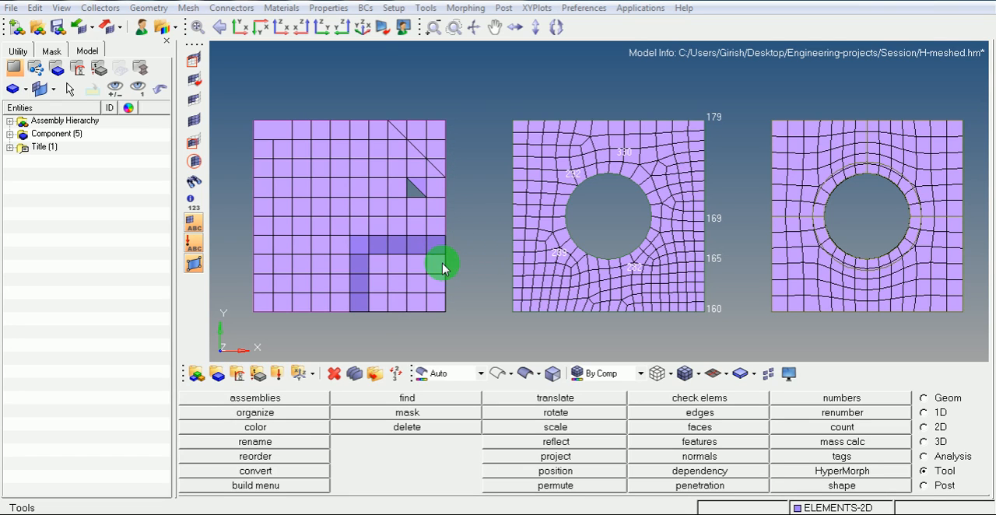
{"action": "mouse_move", "coordinate": [451, 283]}
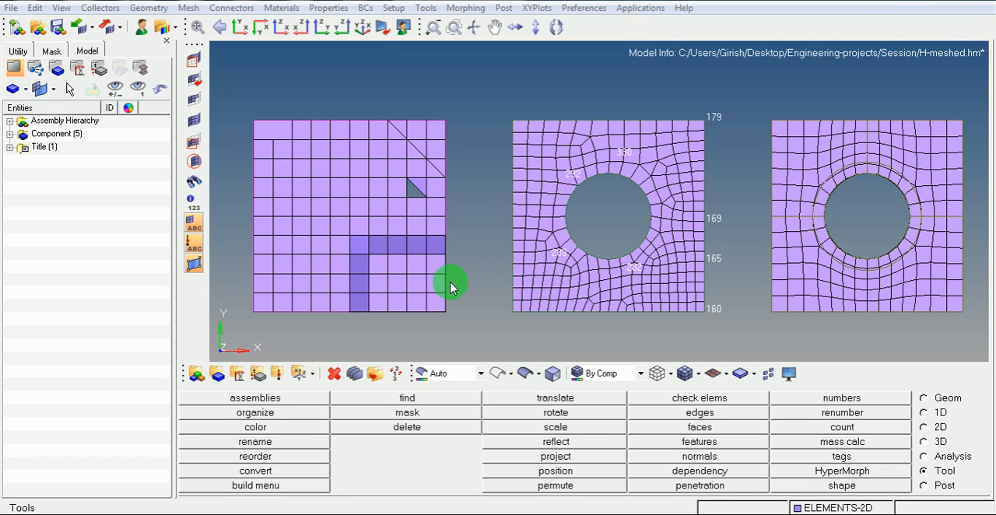
{"action": "mouse_move", "coordinate": [426, 289]}
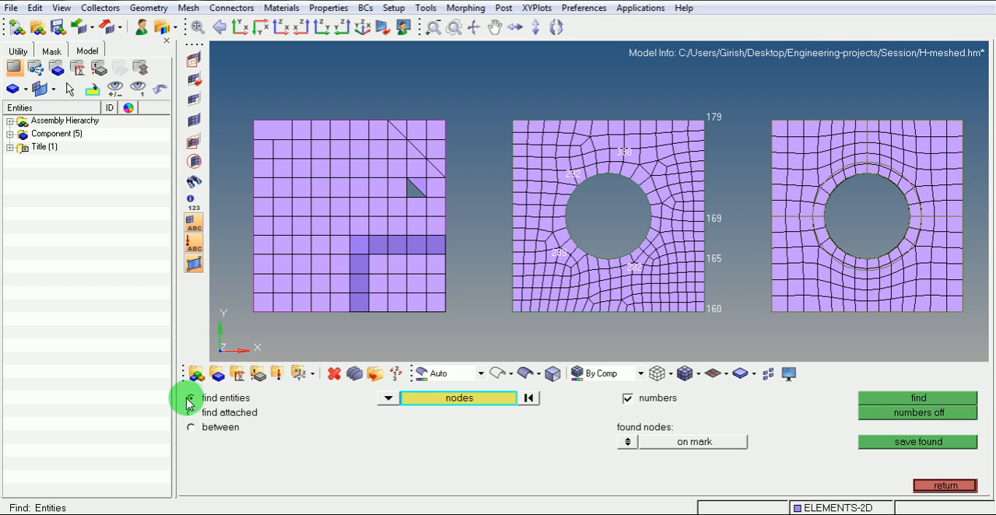
- Find node 170 by ID using find entities with numbers turned off
{"action": "left_click", "coordinate": [190, 397]}
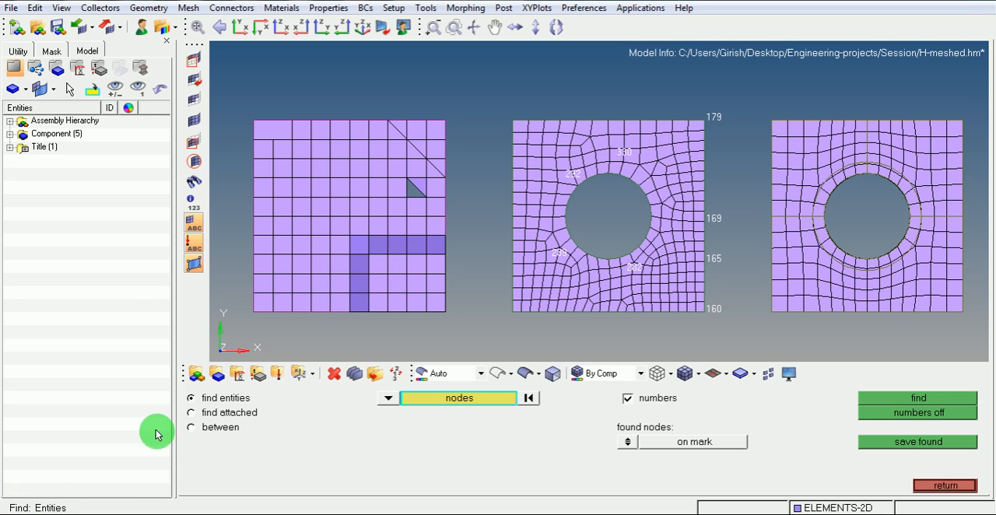
{"action": "mouse_move", "coordinate": [375, 435]}
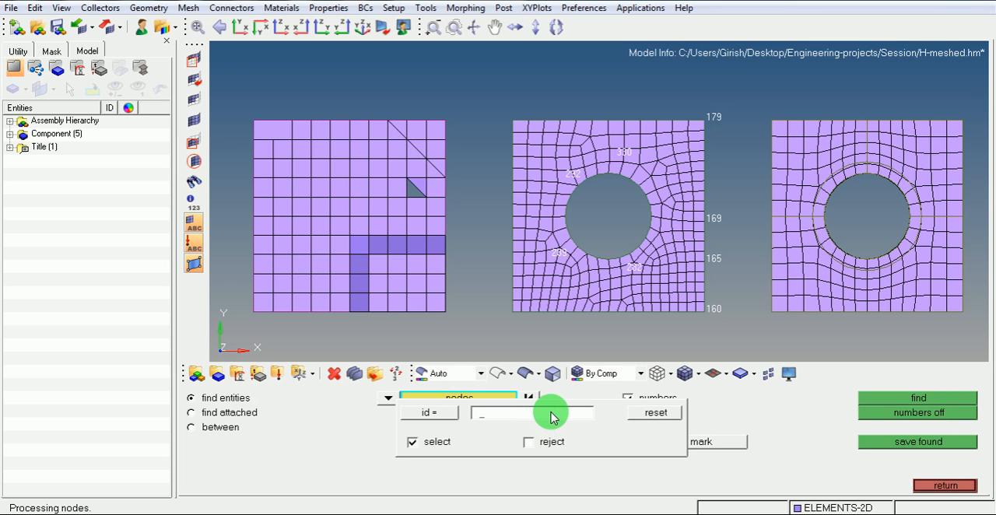
{"action": "type", "text": "170"}
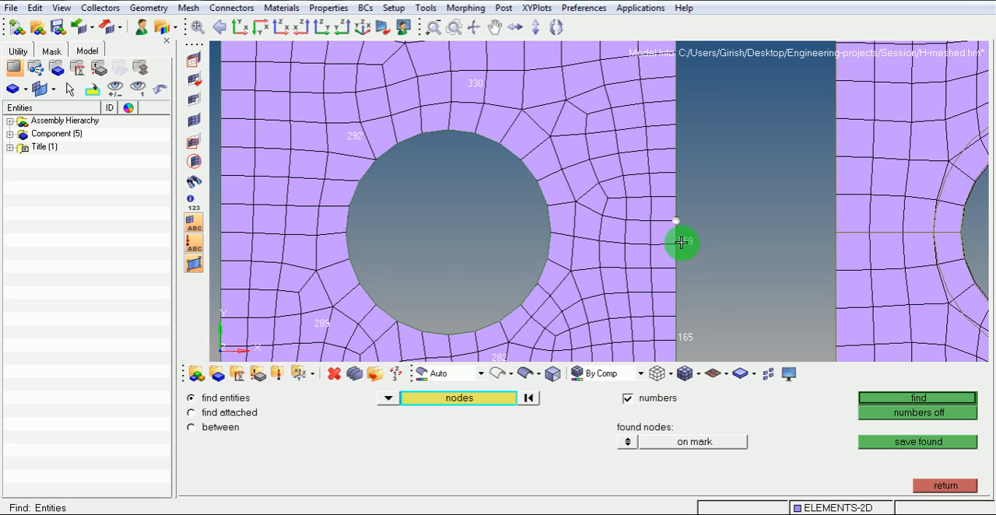
{"action": "left_click", "coordinate": [917, 412]}
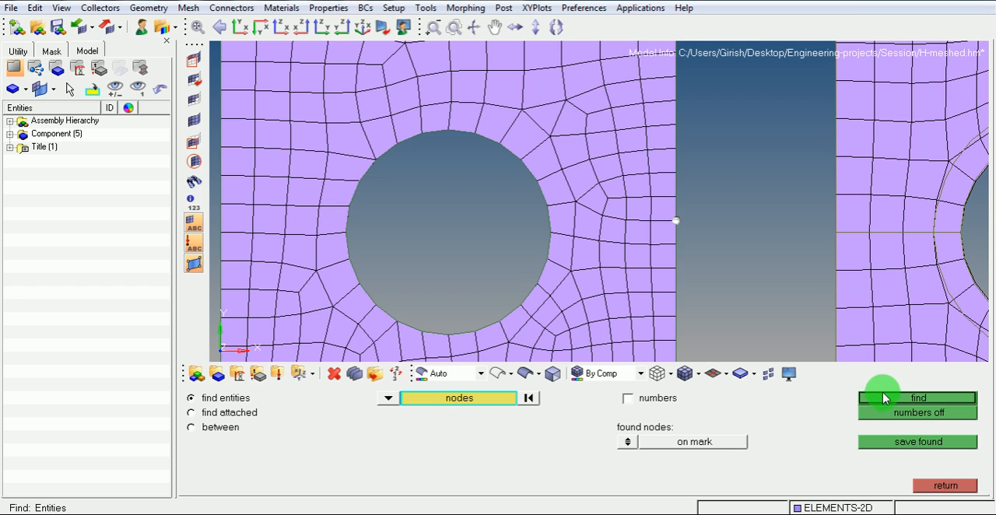
{"action": "left_click", "coordinate": [918, 396]}
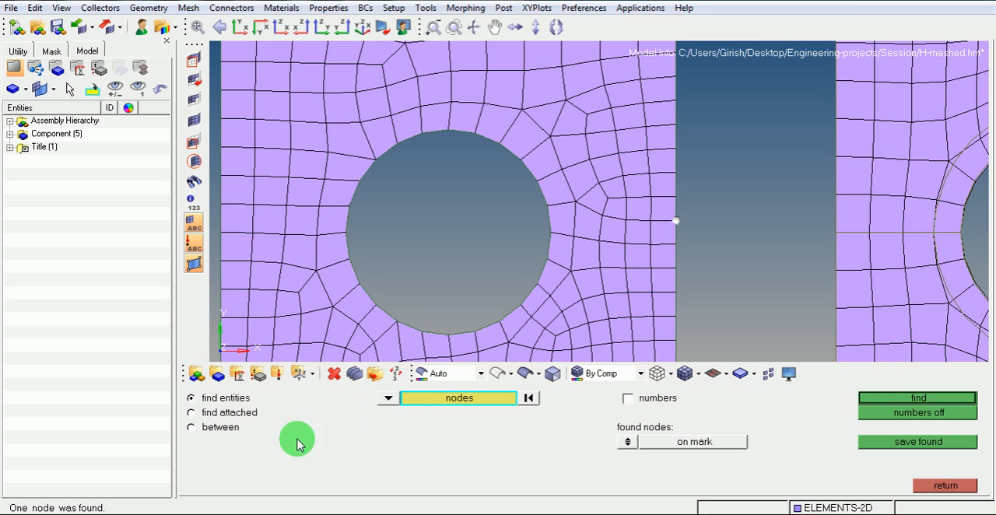
{"action": "mouse_move", "coordinate": [75, 505]}
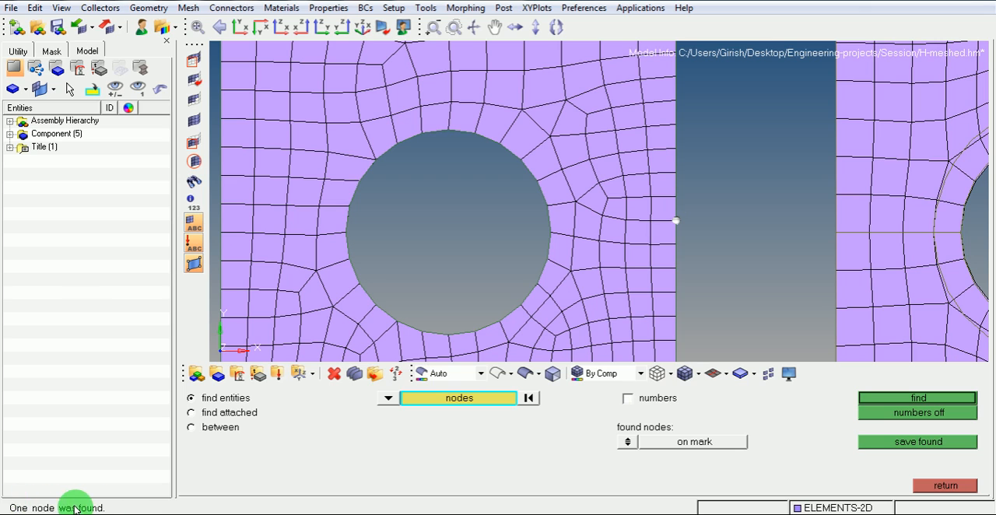
{"action": "mouse_move", "coordinate": [16, 504]}
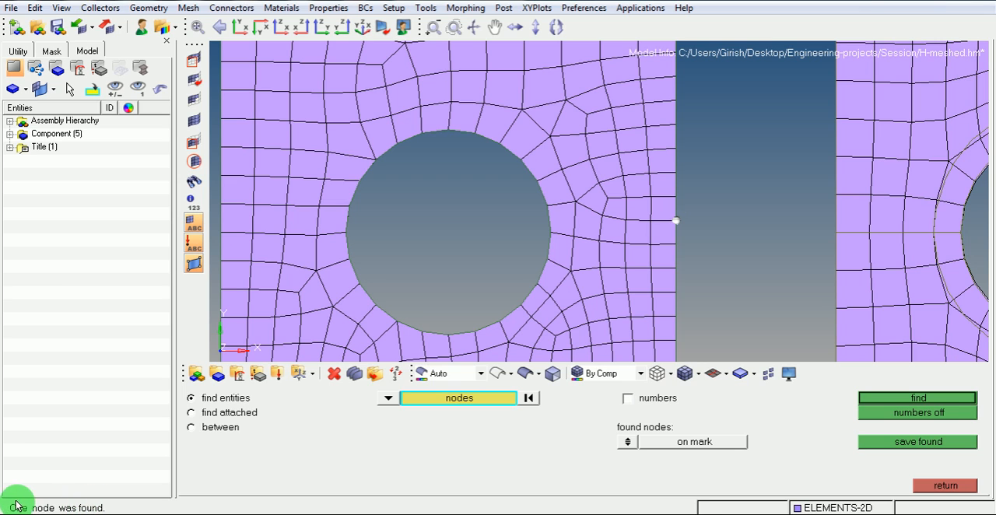
{"action": "mouse_move", "coordinate": [148, 498]}
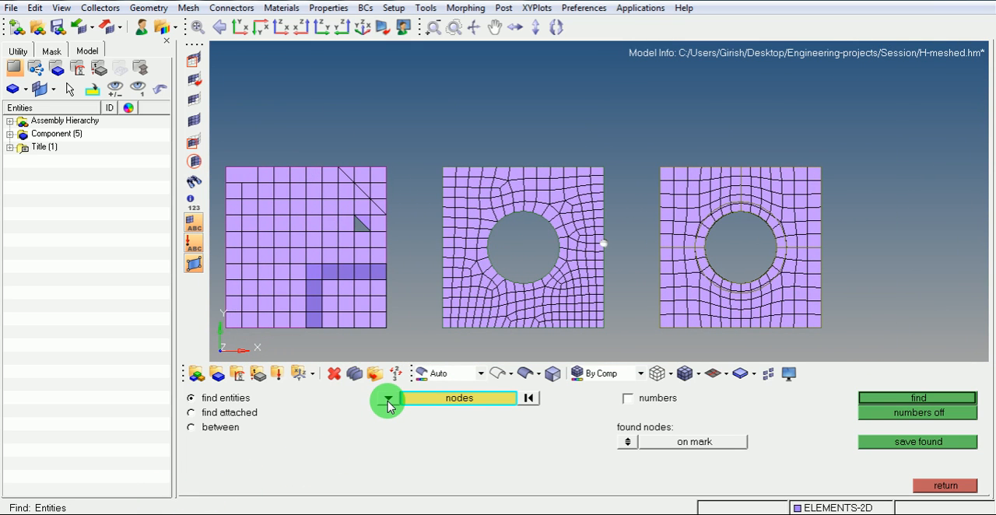
- Switch the find entity selector from nodes to elems to look up an element by ID
{"action": "left_click", "coordinate": [385, 396]}
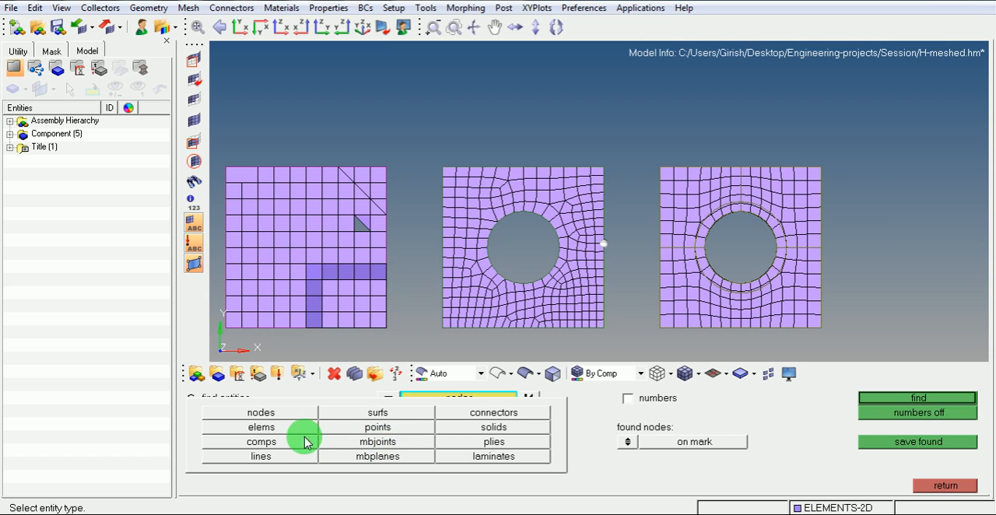
{"action": "left_click", "coordinate": [261, 426]}
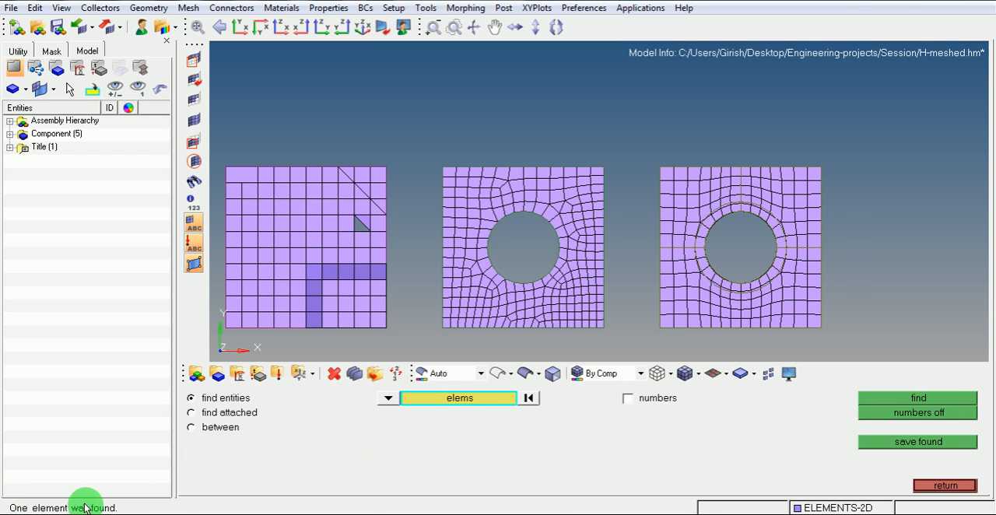
{"action": "mouse_move", "coordinate": [115, 504]}
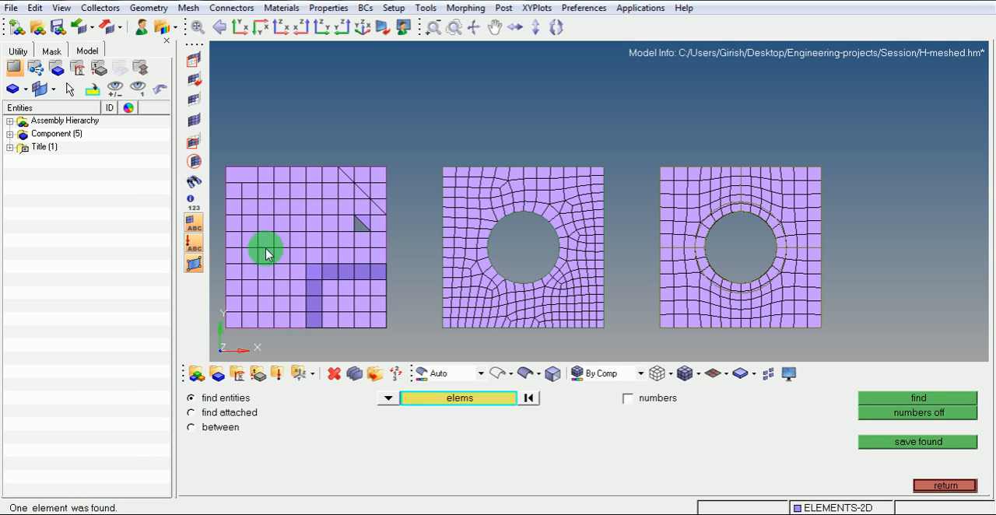
{"action": "mouse_move", "coordinate": [267, 206]}
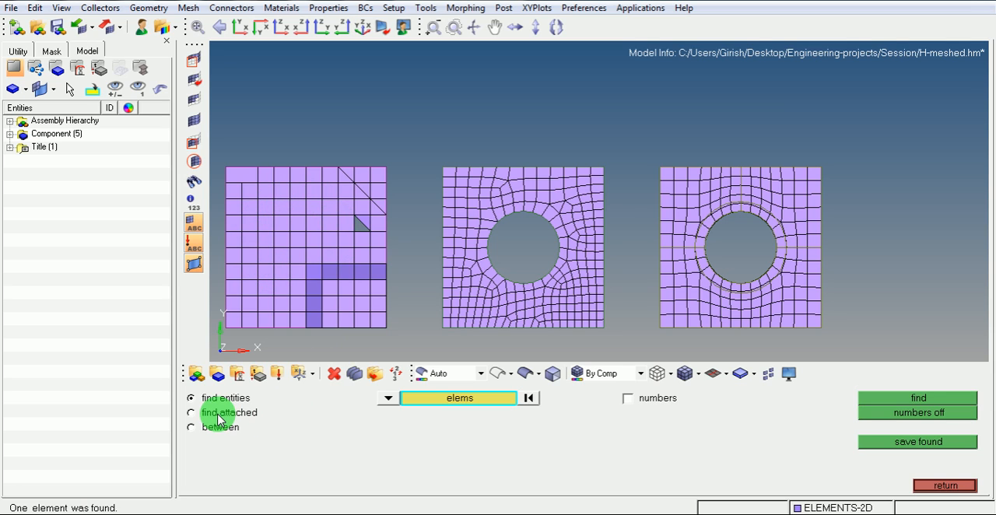
- Use find attached on a picked shell element, reporting 9 attached elements
{"action": "left_click", "coordinate": [189, 412]}
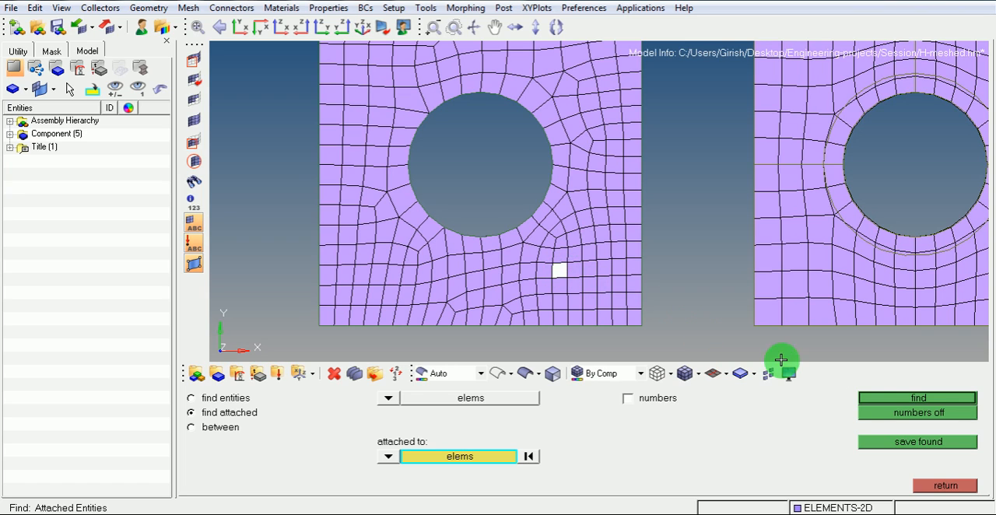
{"action": "left_click", "coordinate": [916, 397]}
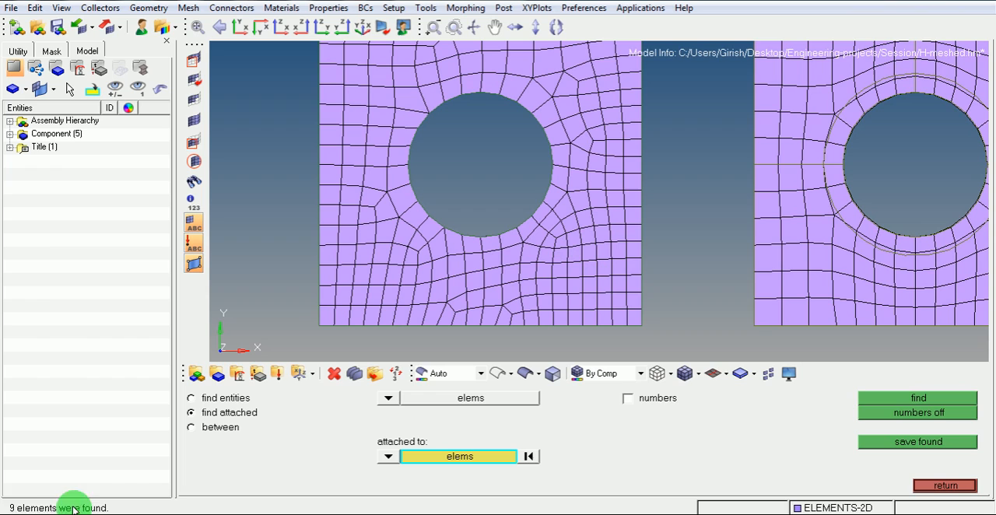
{"action": "left_click", "coordinate": [538, 257]}
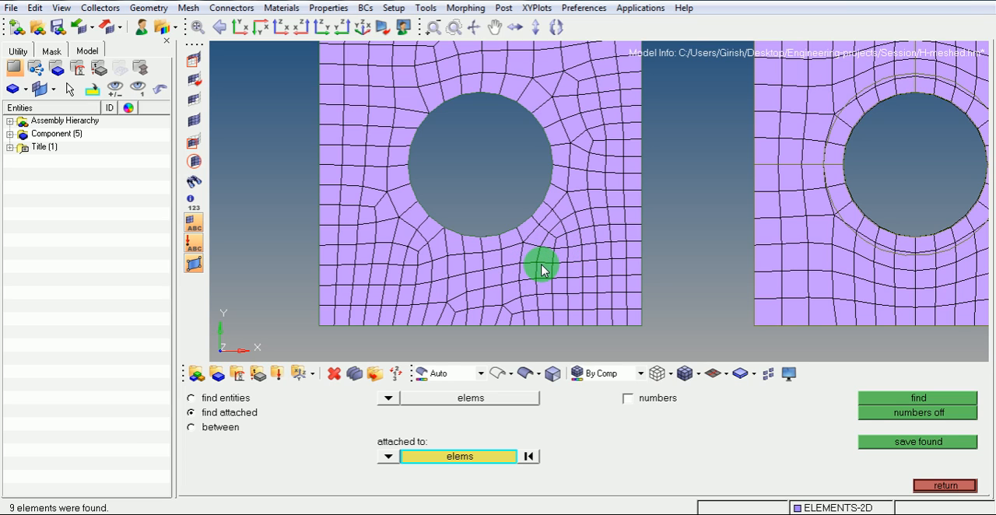
{"action": "mouse_move", "coordinate": [538, 260]}
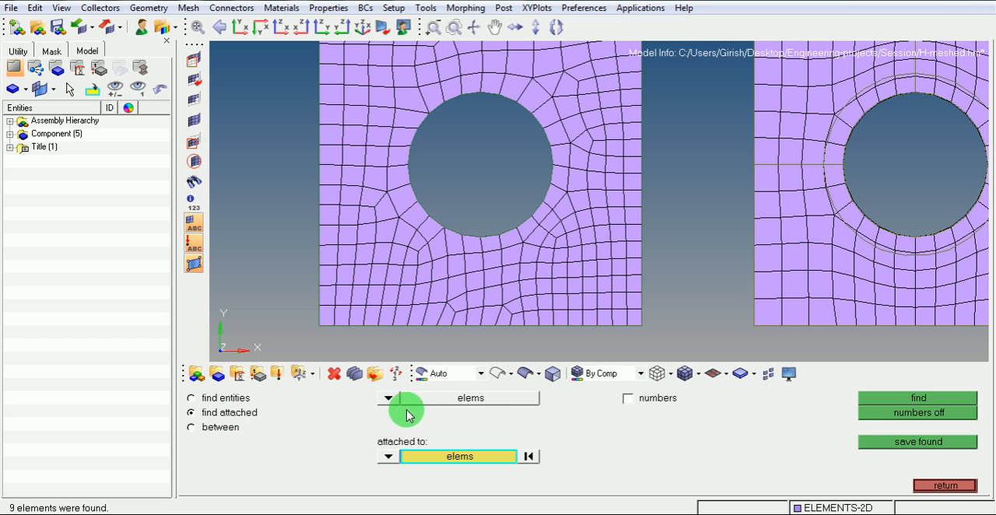
{"action": "mouse_move", "coordinate": [510, 428]}
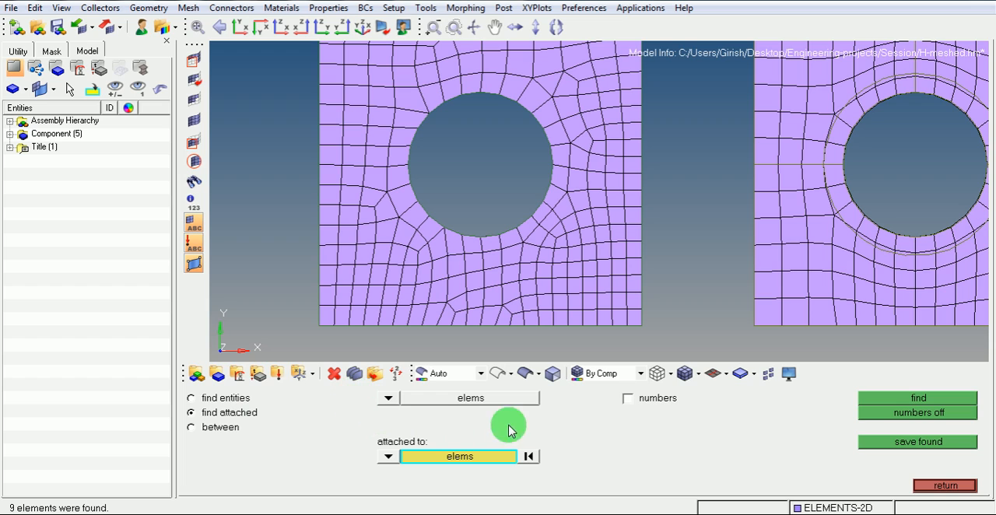
{"action": "mouse_move", "coordinate": [506, 417]}
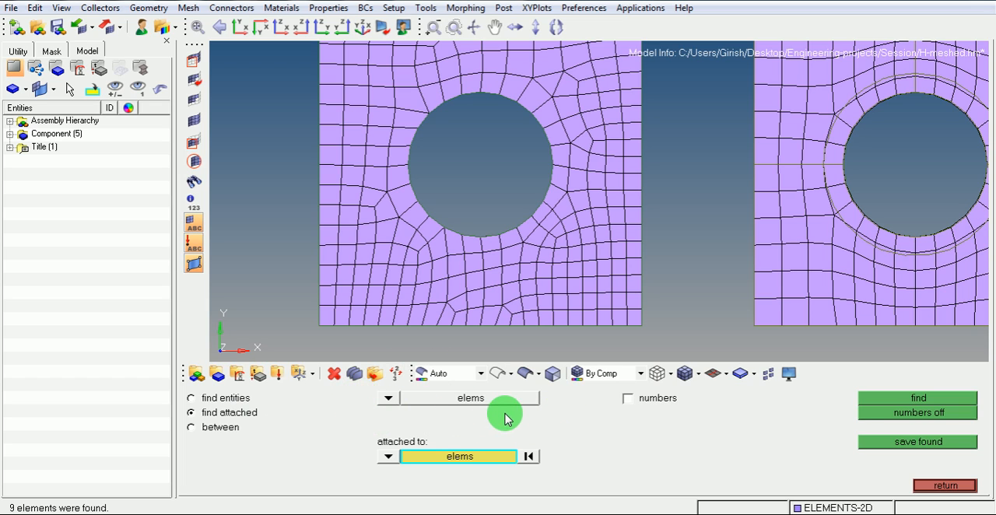
{"action": "mouse_move", "coordinate": [497, 317]}
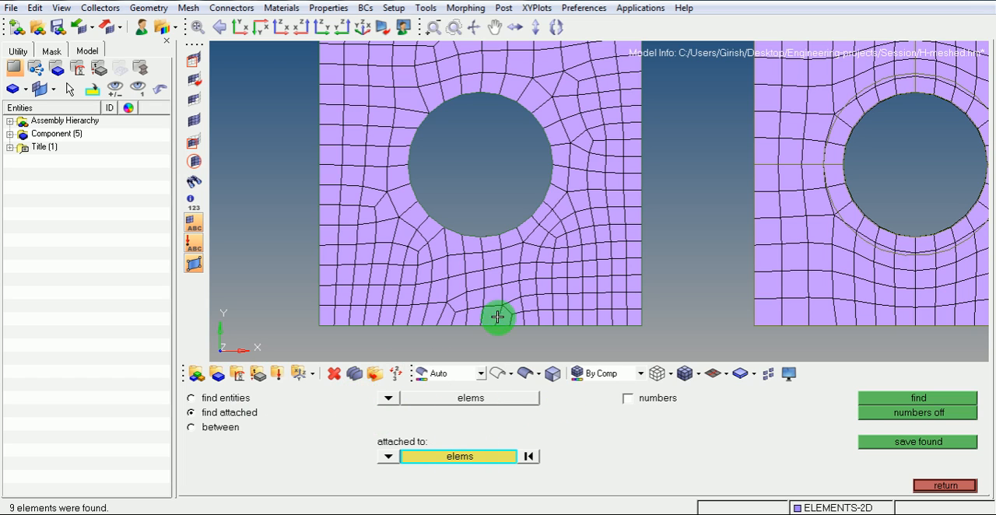
- Find the 9 elements attached to the element below the hole and save them to the user mark
{"action": "left_click", "coordinate": [918, 397]}
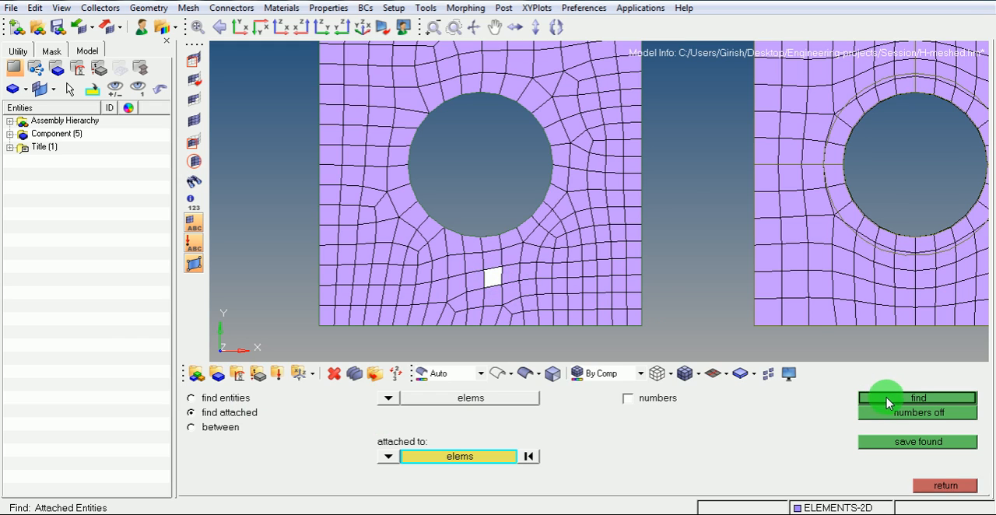
{"action": "left_click", "coordinate": [917, 396]}
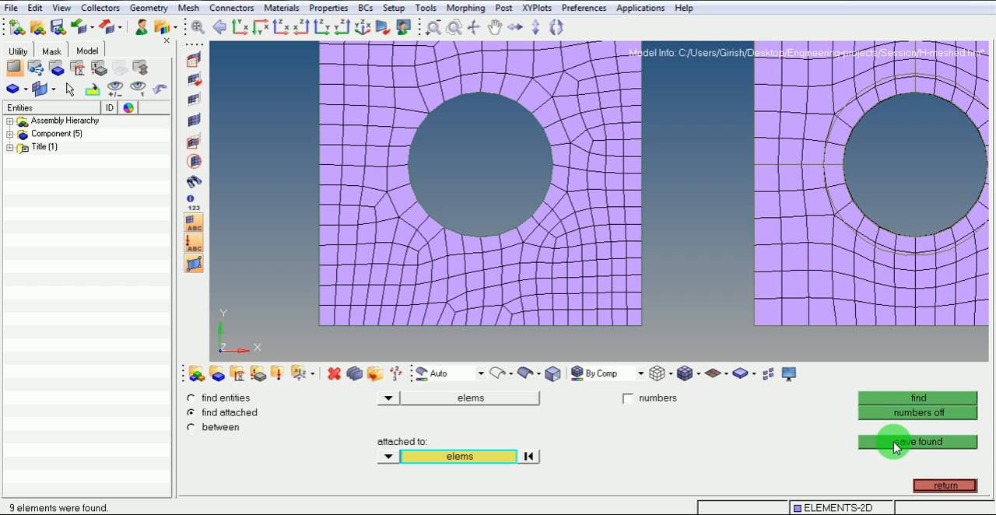
{"action": "left_click", "coordinate": [917, 442]}
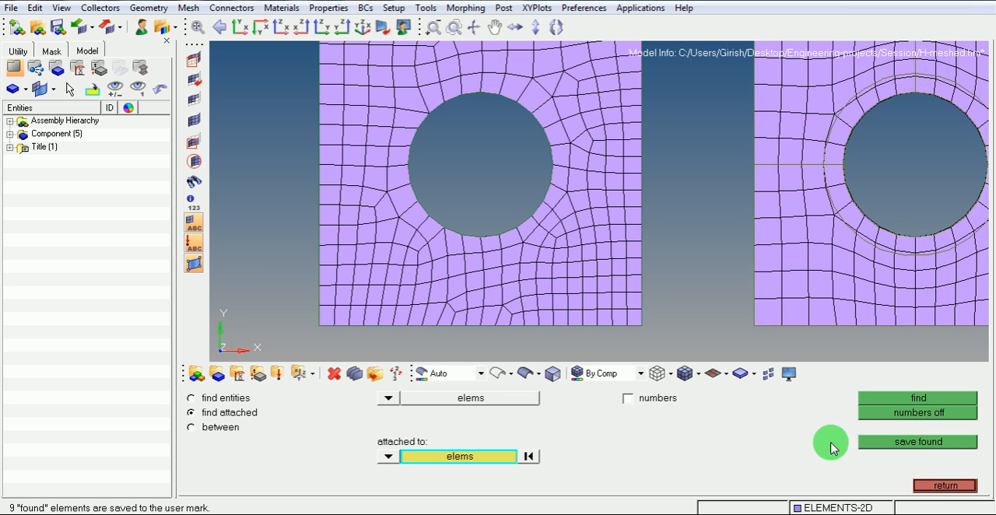
{"action": "mouse_move", "coordinate": [127, 507]}
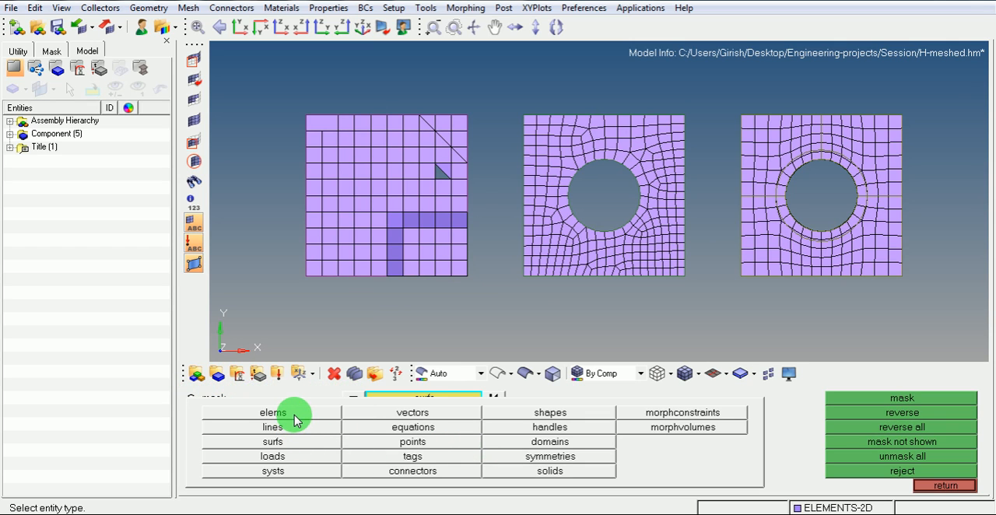
- In the Mask panel retrieve the 9 saved elements, mask them, then reverse so only they remain visible
{"action": "left_click", "coordinate": [272, 413]}
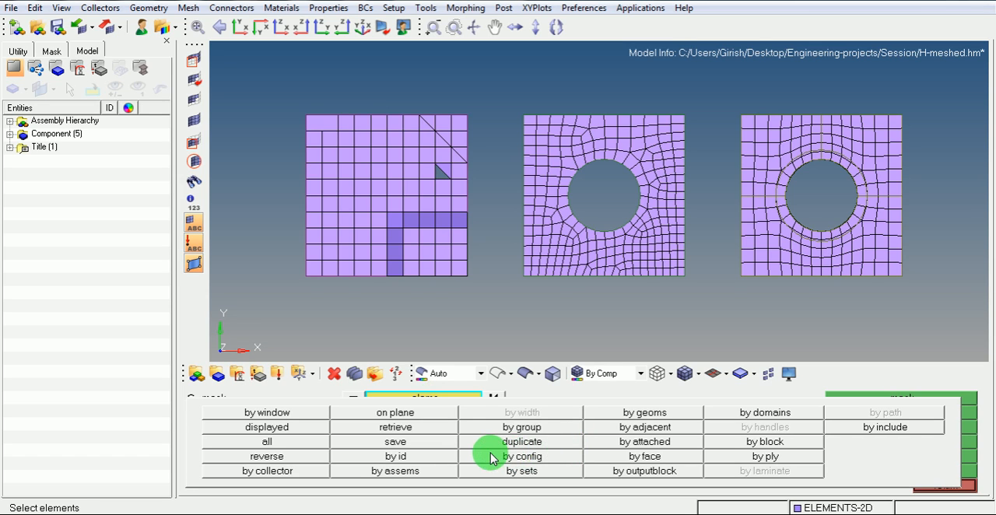
{"action": "left_click", "coordinate": [395, 426]}
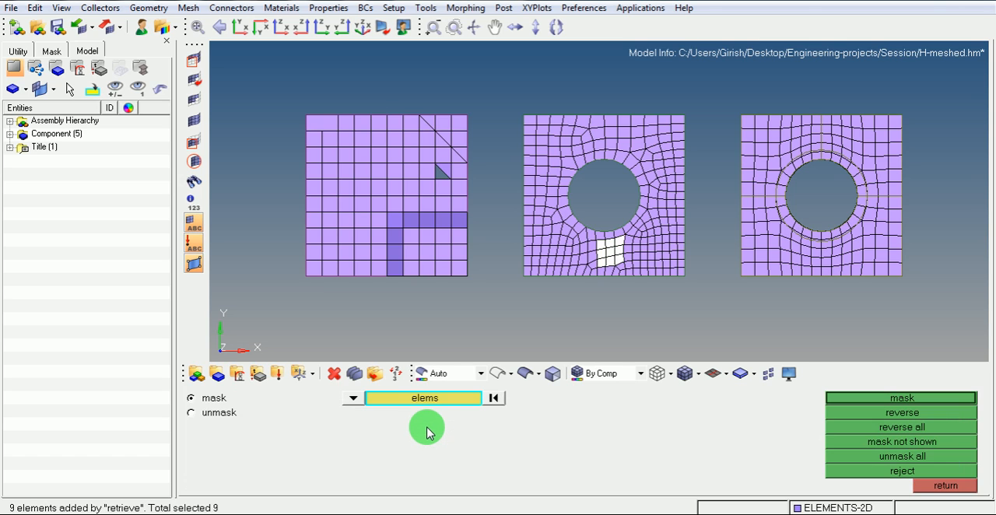
{"action": "left_click", "coordinate": [607, 260]}
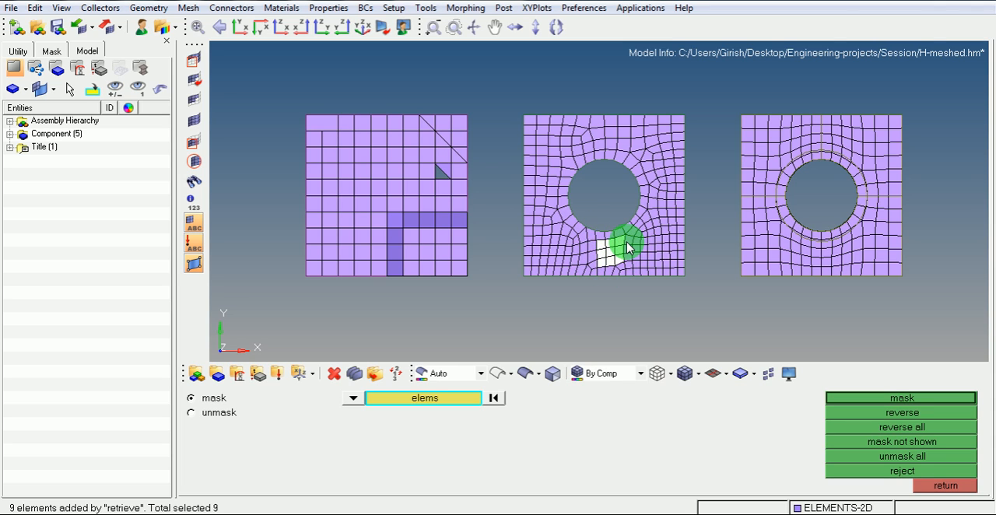
{"action": "left_click", "coordinate": [901, 397]}
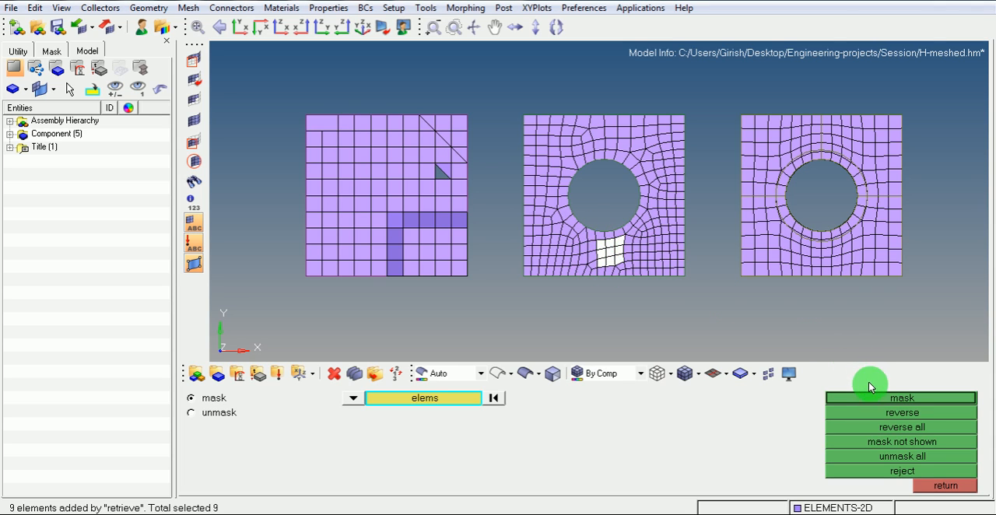
{"action": "left_click", "coordinate": [901, 397]}
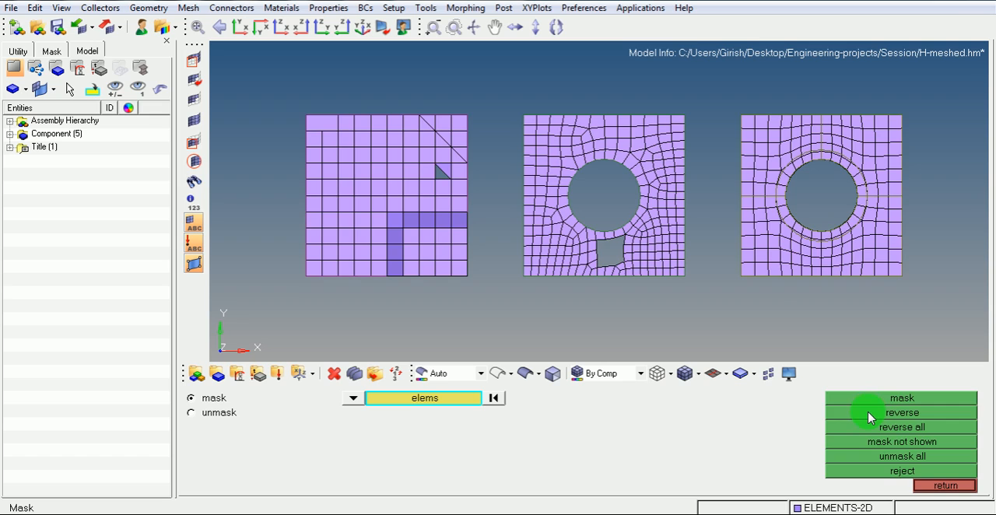
{"action": "left_click", "coordinate": [902, 412]}
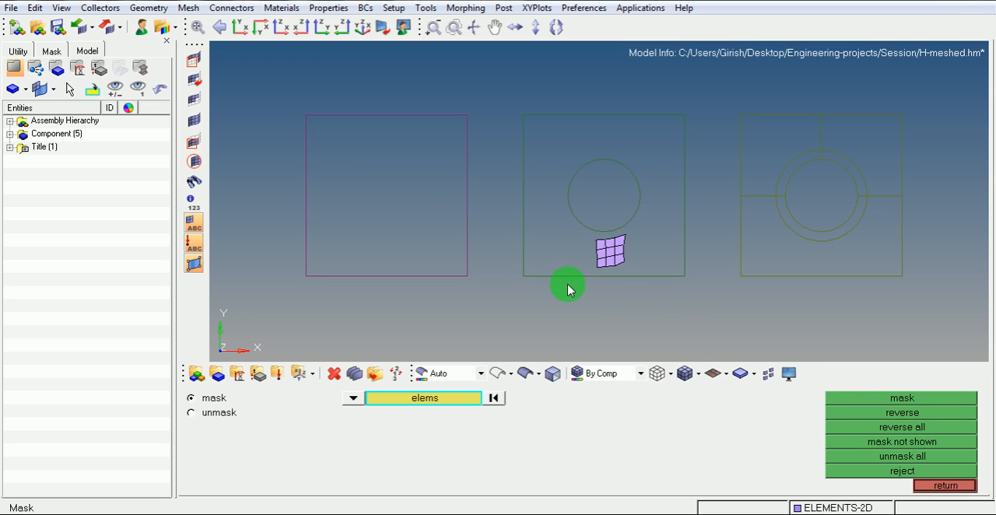
{"action": "mouse_move", "coordinate": [645, 252]}
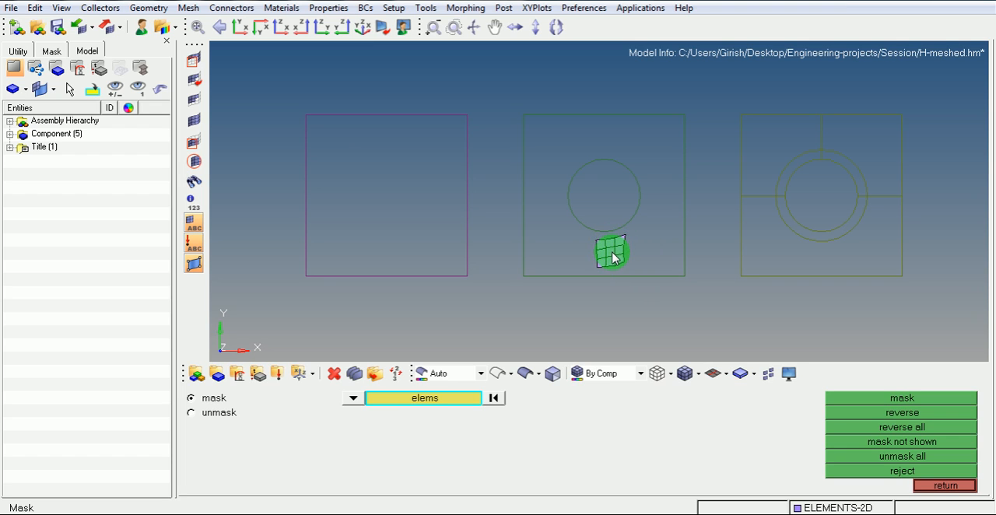
- Unmask all elements so the three plates are fully visible again
{"action": "left_click", "coordinate": [902, 426]}
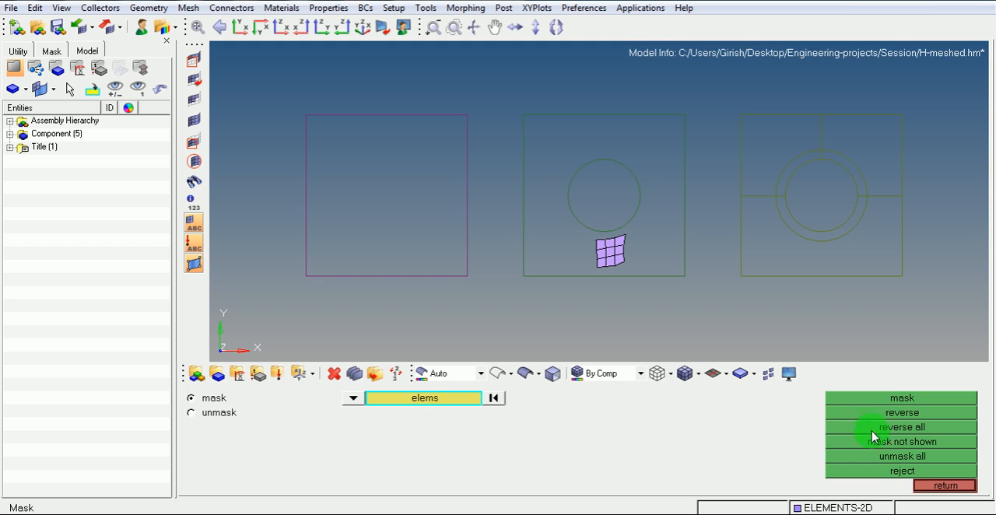
{"action": "left_click", "coordinate": [902, 456]}
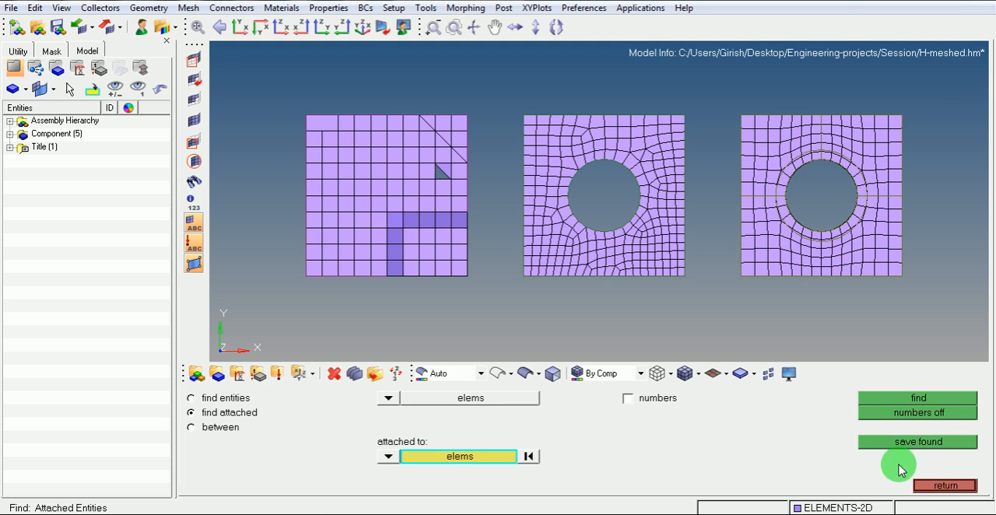
{"action": "mouse_move", "coordinate": [832, 427]}
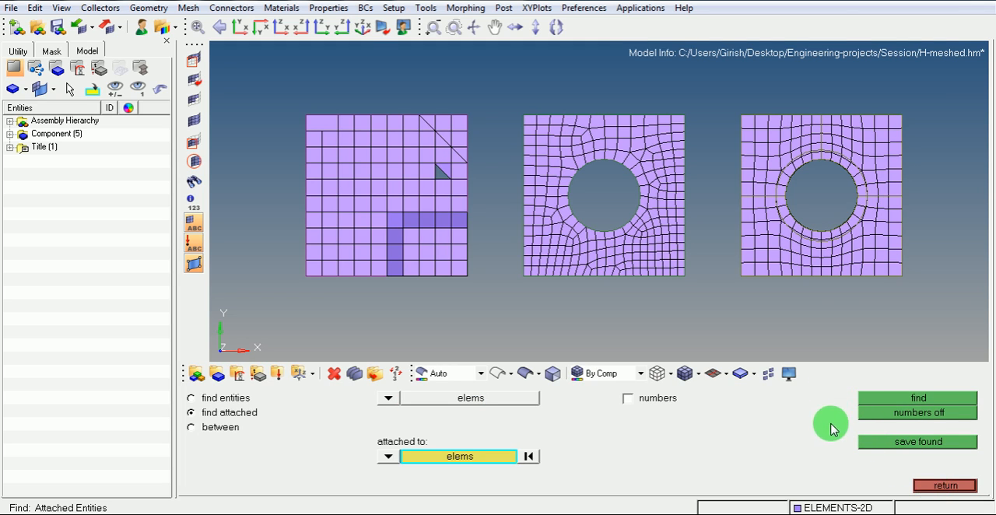